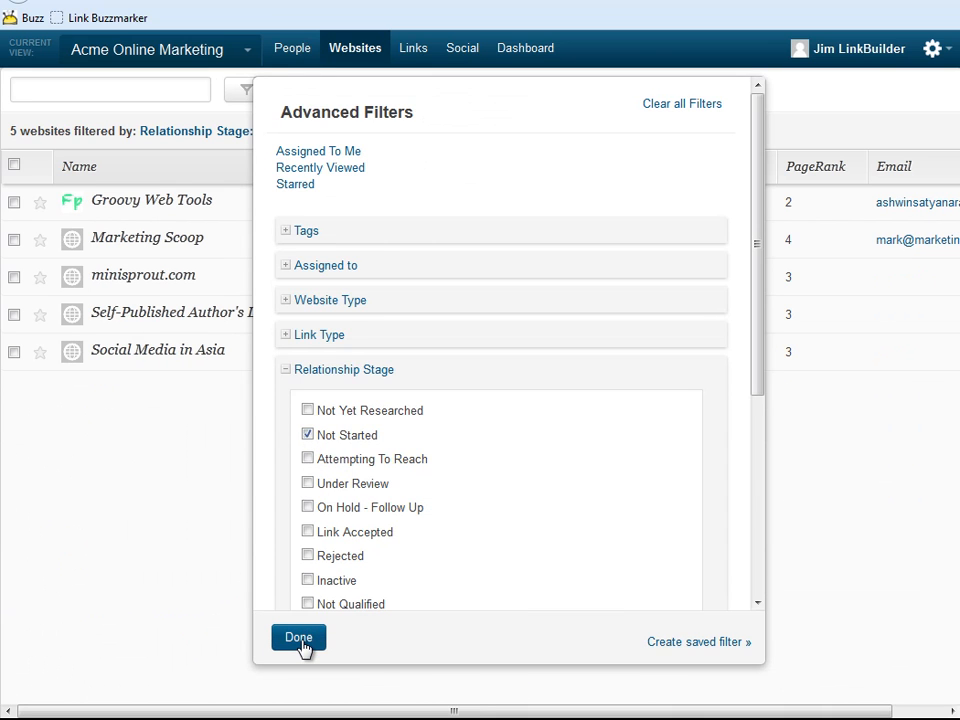
Apply the Relationship Stage: Not Started filter to show five websites.
left_click(298, 637)
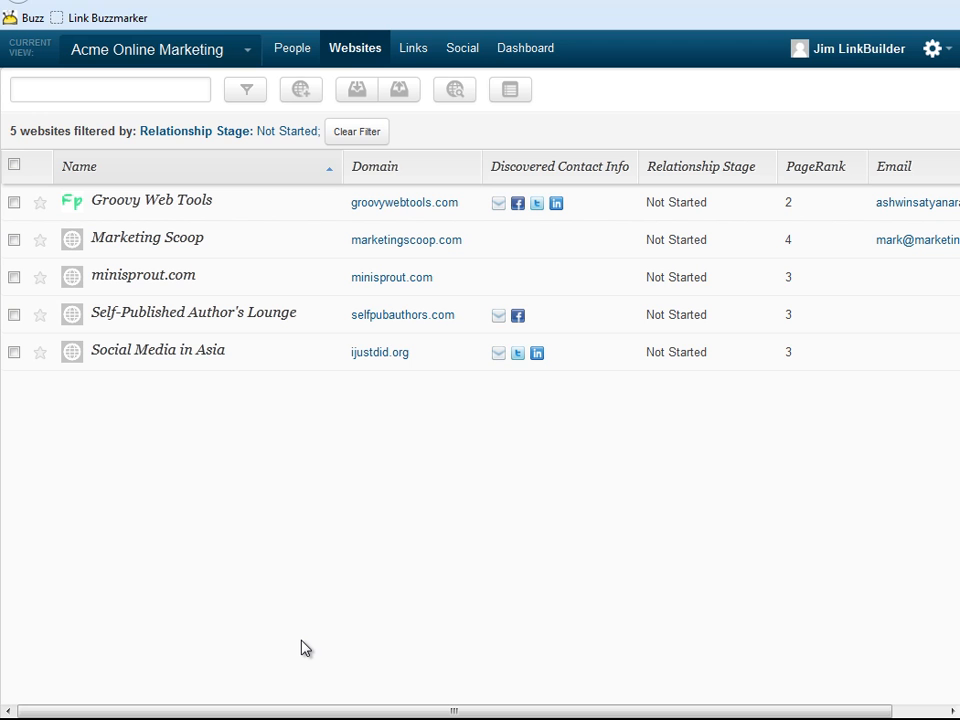
mouse_move(152, 200)
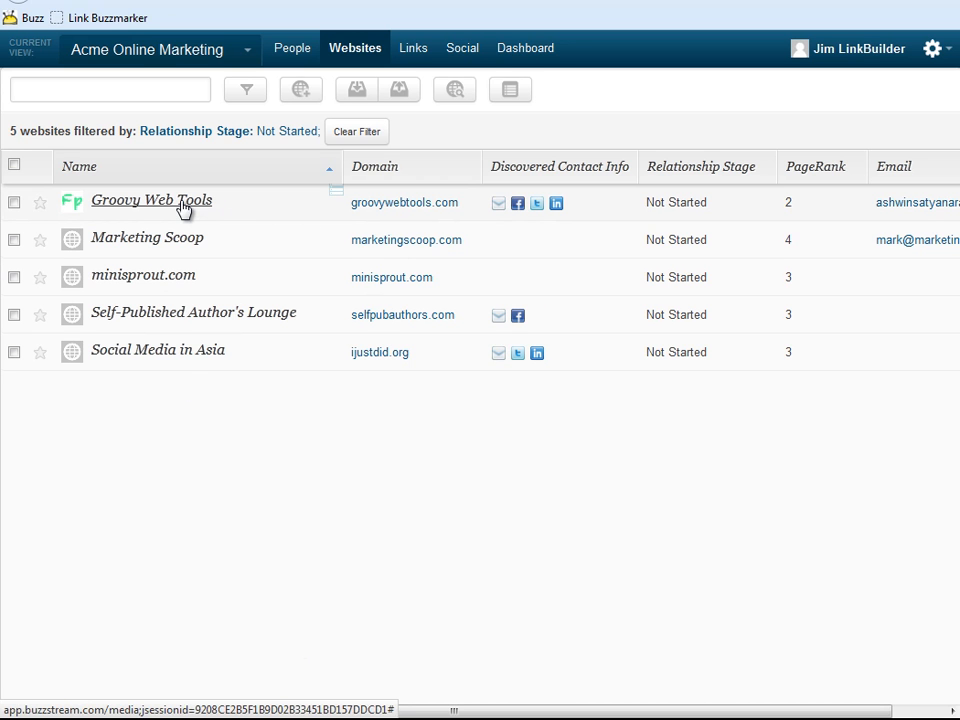
Open the Groovy Web Tools record, review its relationship stages, and start a new email.
left_click(151, 200)
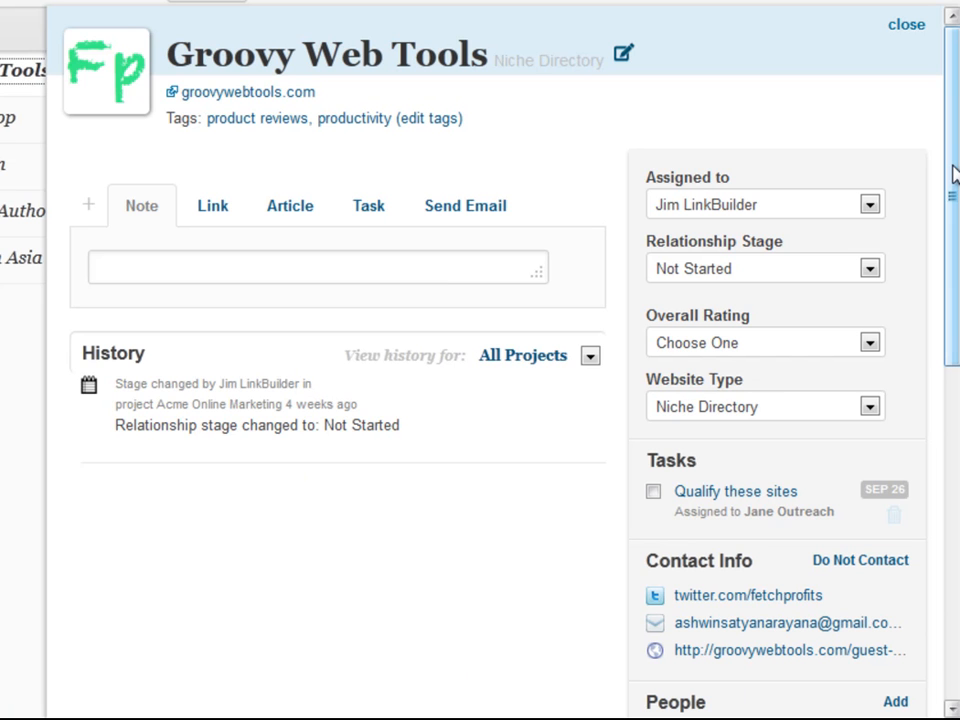
scroll("down", 3)
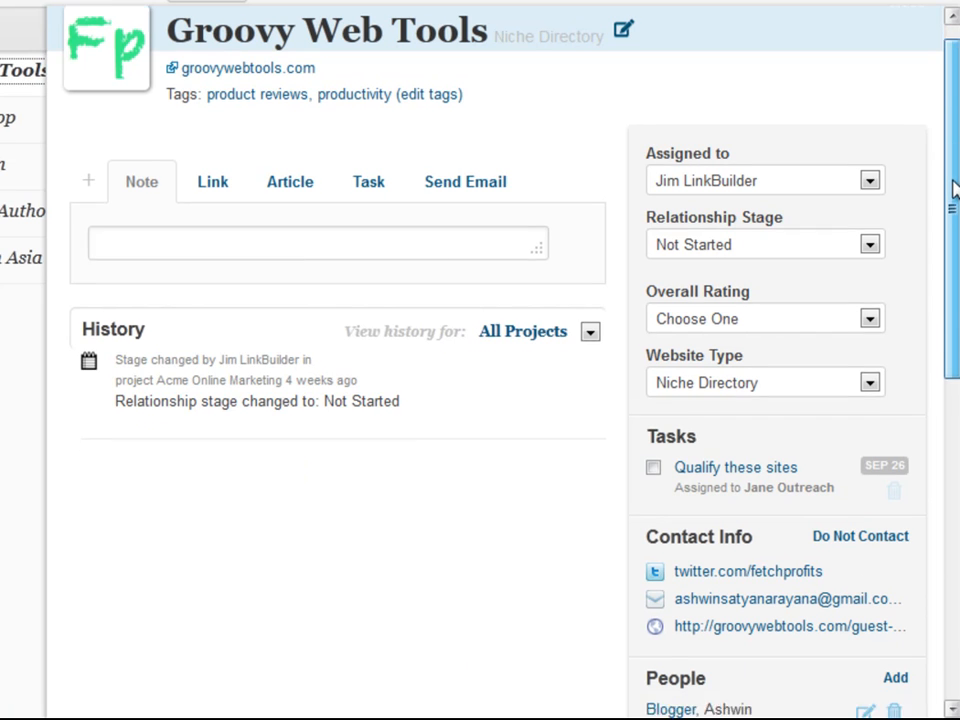
scroll("down", 3)
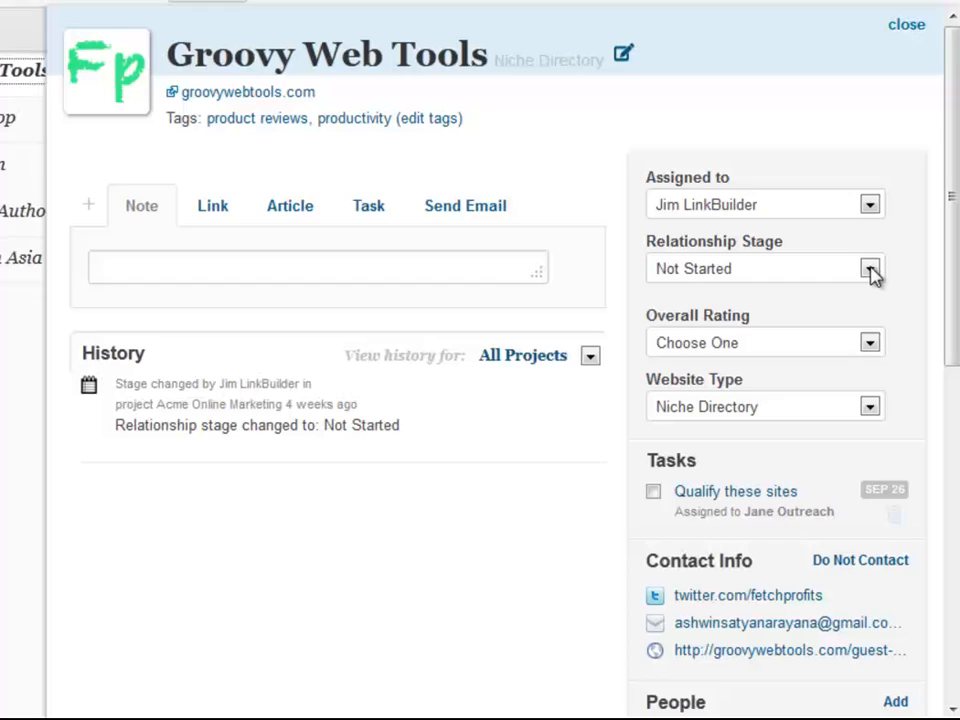
left_click(869, 268)
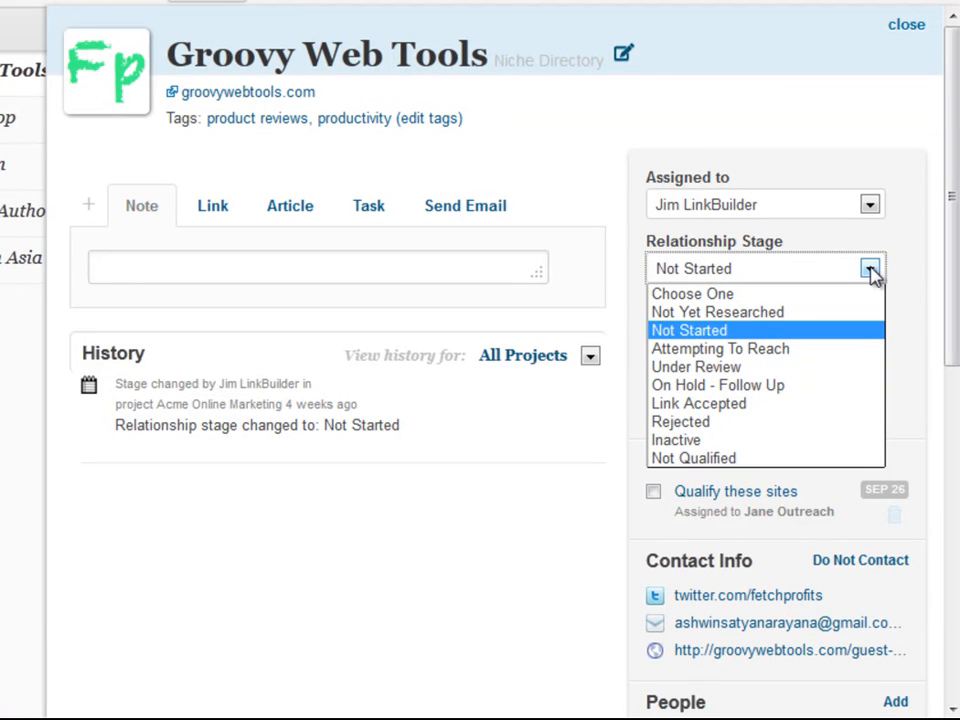
left_click(465, 206)
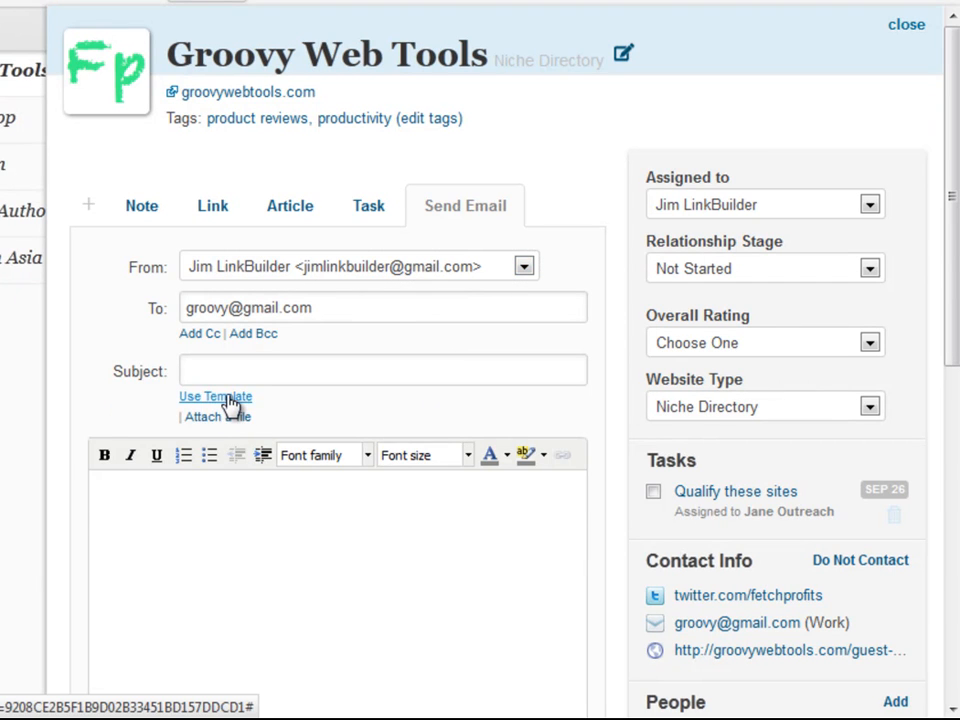
Fill the email from the Guest Post Pitch #1 template and send it.
left_click(215, 397)
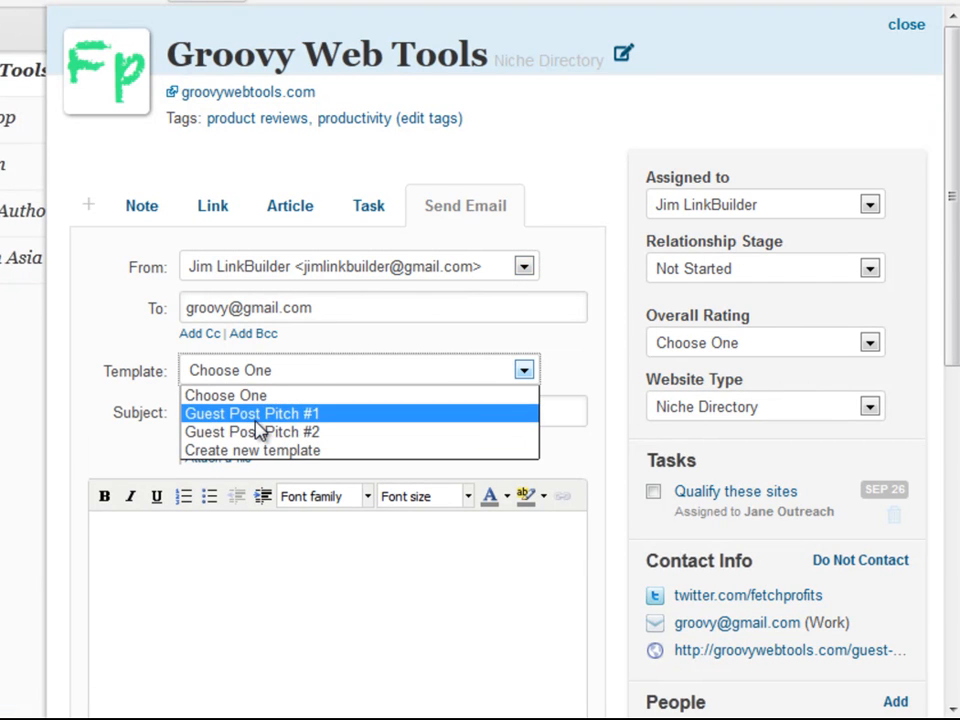
left_click(251, 413)
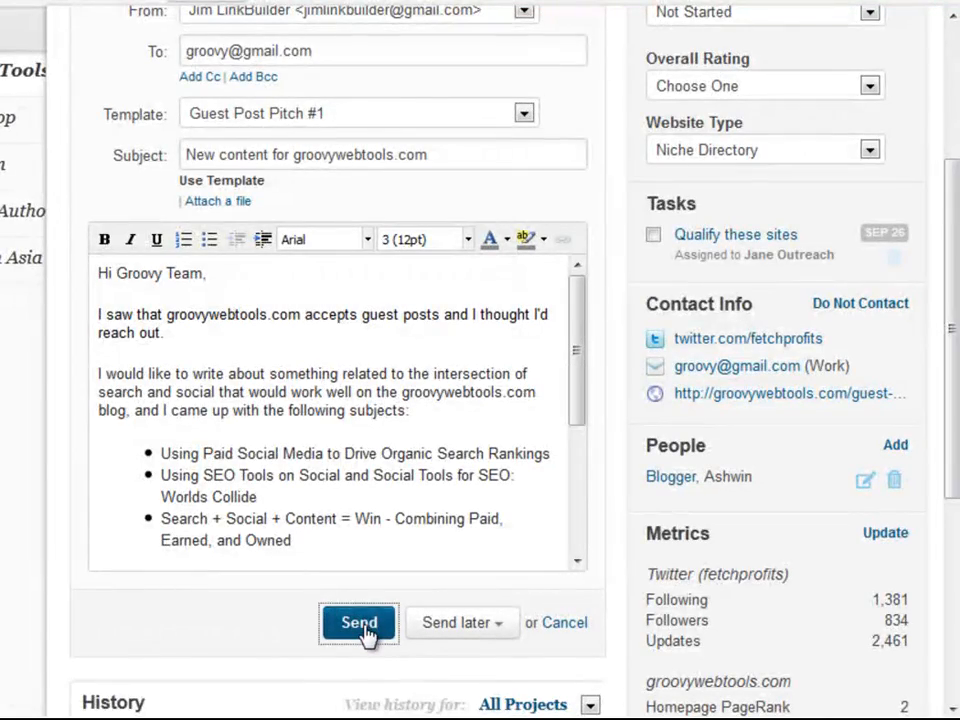
left_click(358, 622)
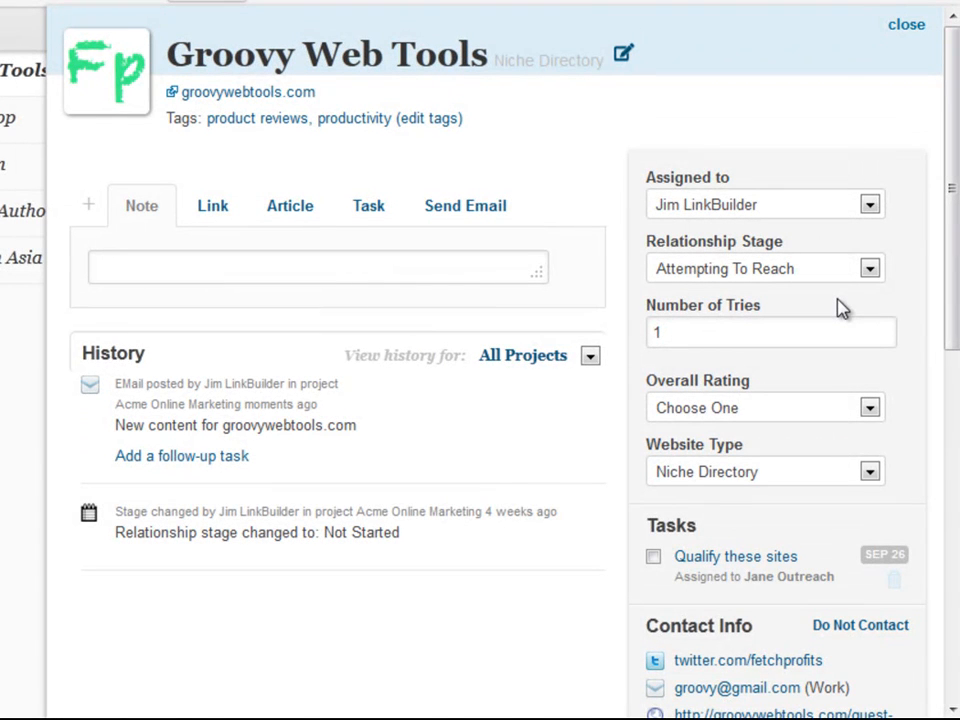
mouse_move(870, 270)
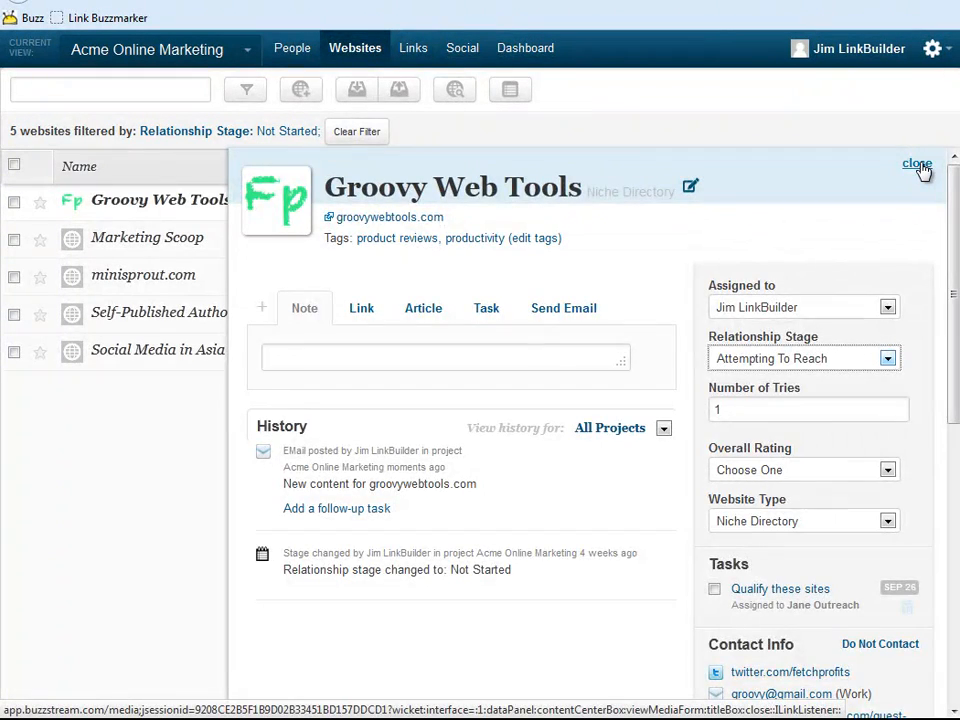
Close the Groovy Web Tools record, clear the stage filter, and open advanced filters.
left_click(917, 163)
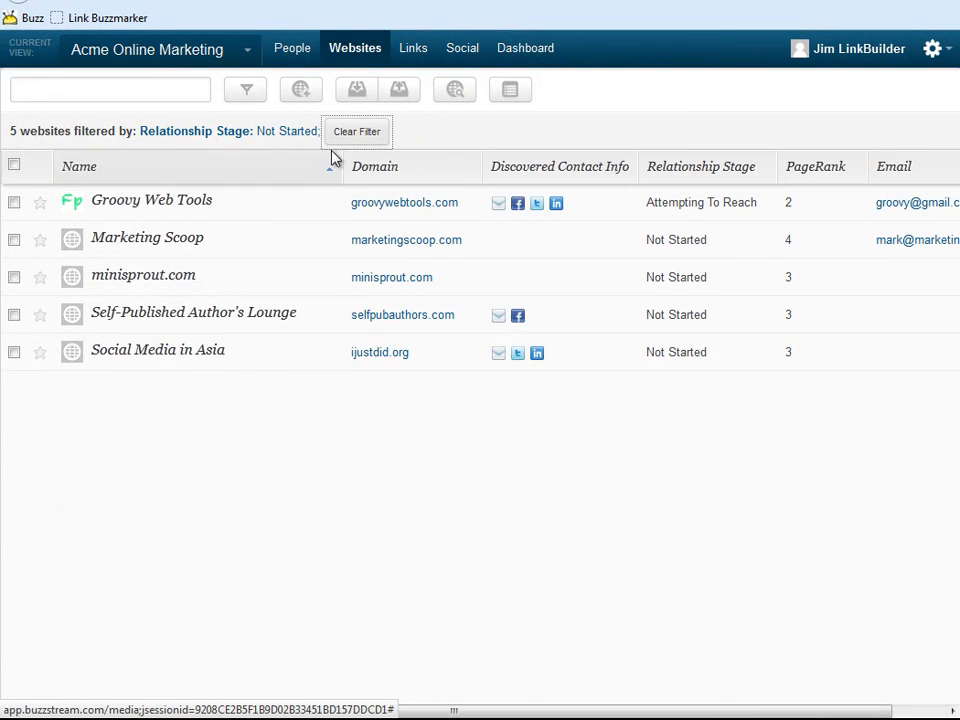
left_click(356, 131)
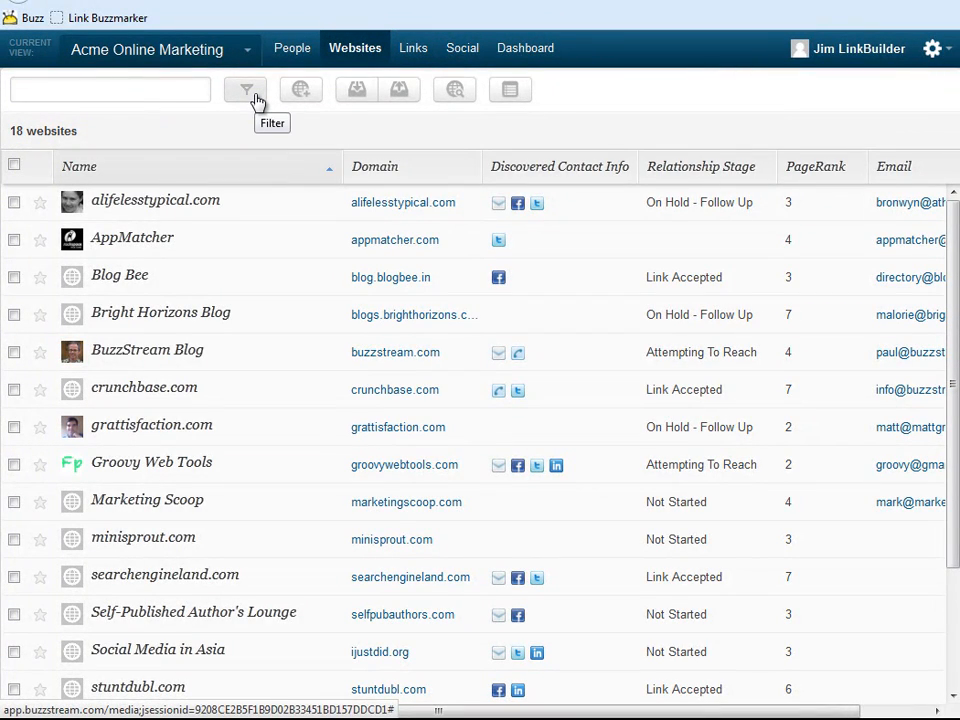
left_click(245, 89)
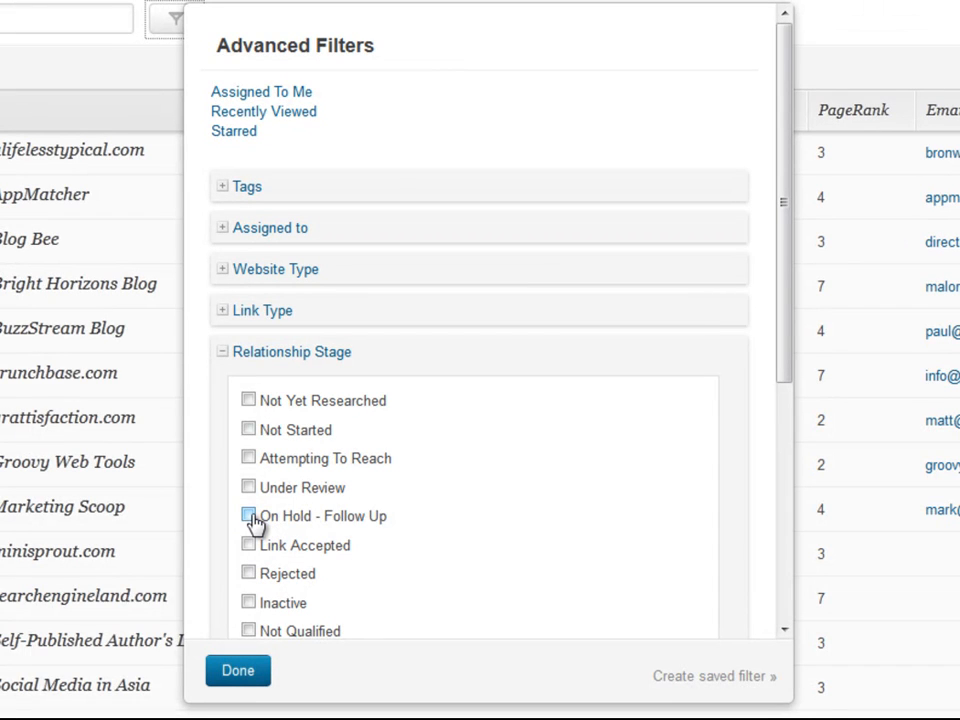
Filter to On Hold - Follow Up sites with Not Contacted set to This month.
left_click(248, 515)
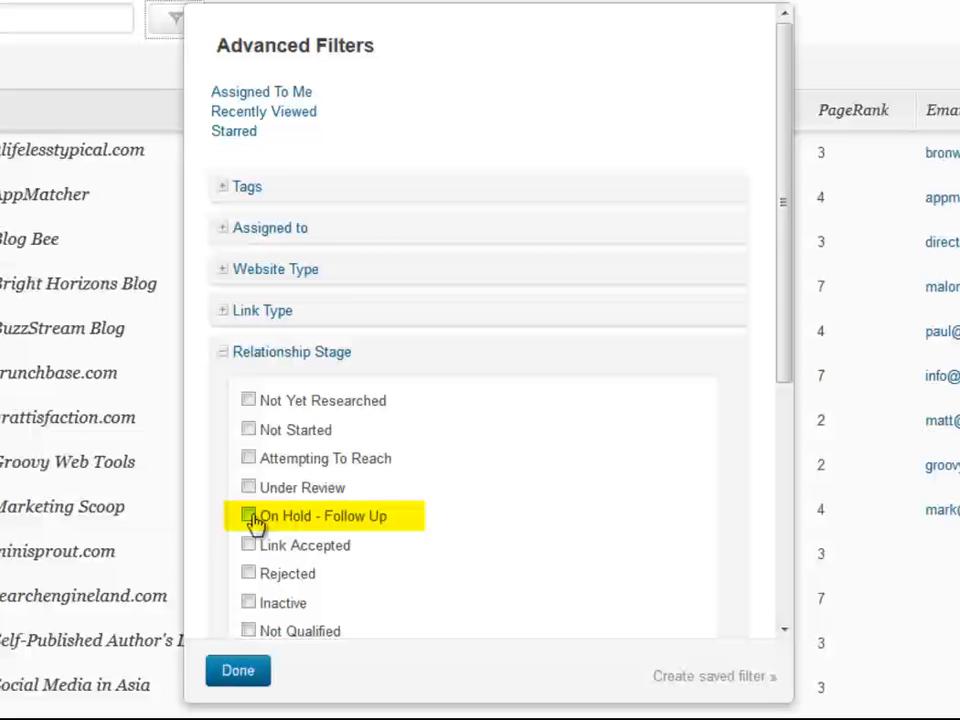
left_click(249, 515)
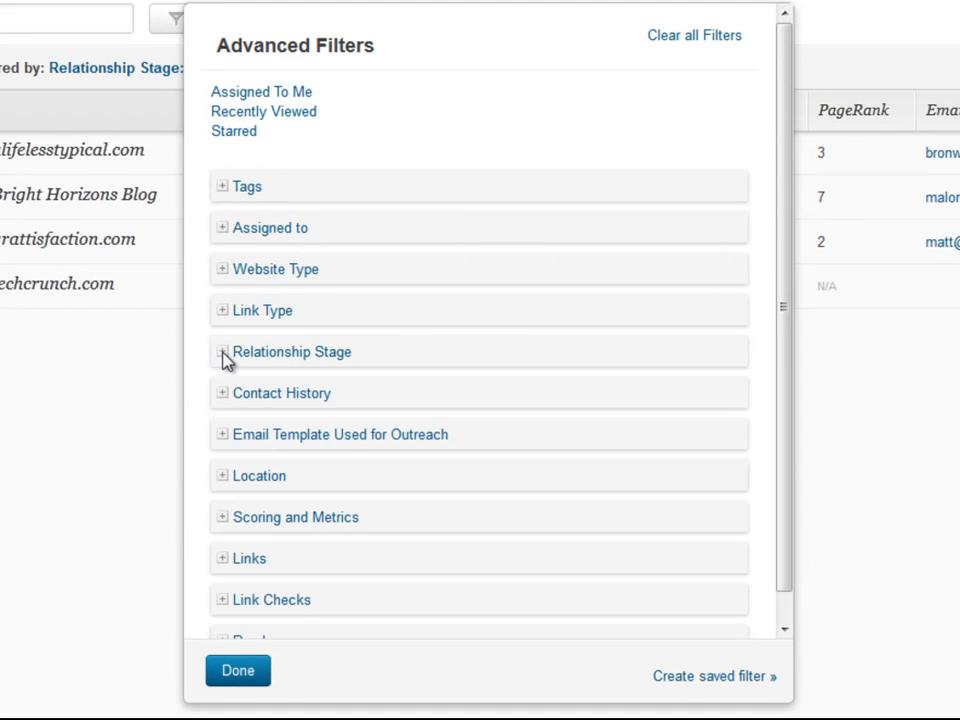
left_click(223, 393)
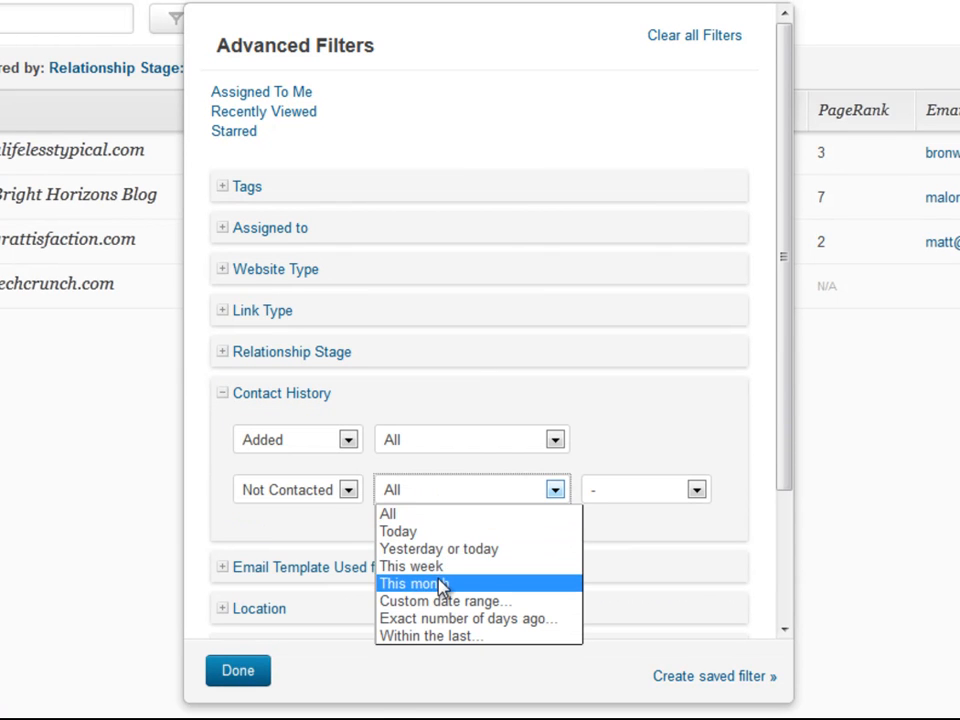
left_click(413, 583)
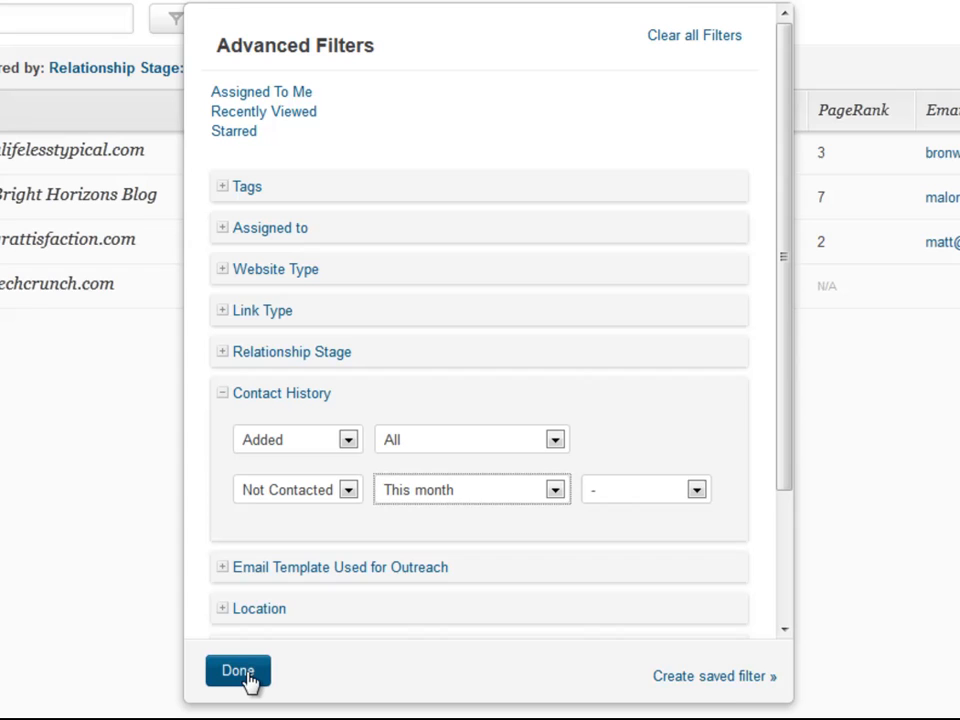
mouse_move(714, 676)
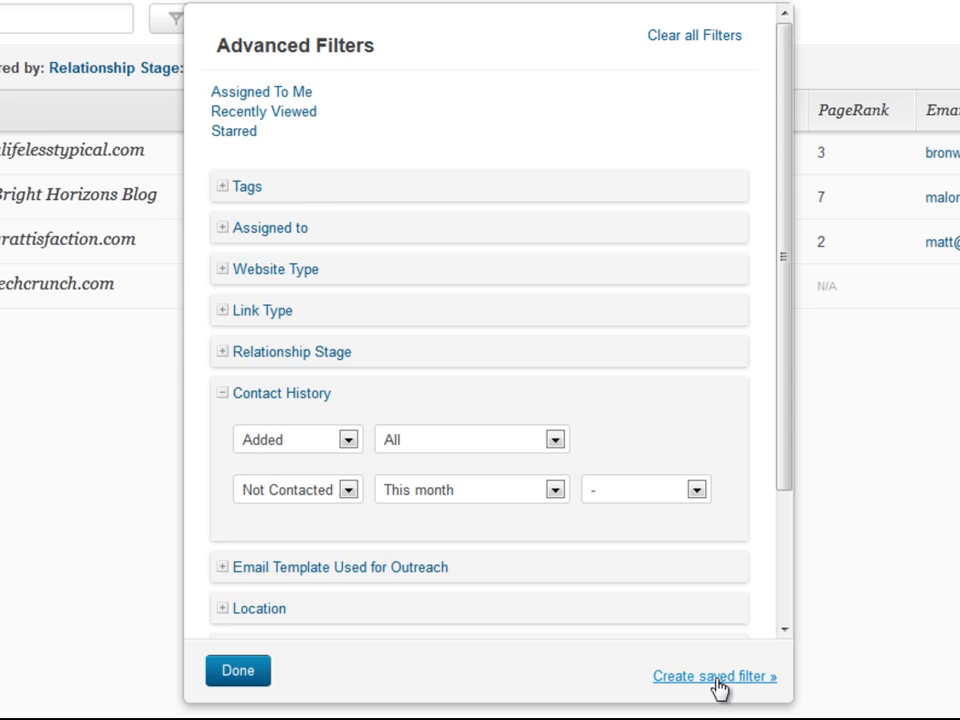
Save the current filter as 'On hold - not contacted this month' and confirm it's listed.
left_click(713, 676)
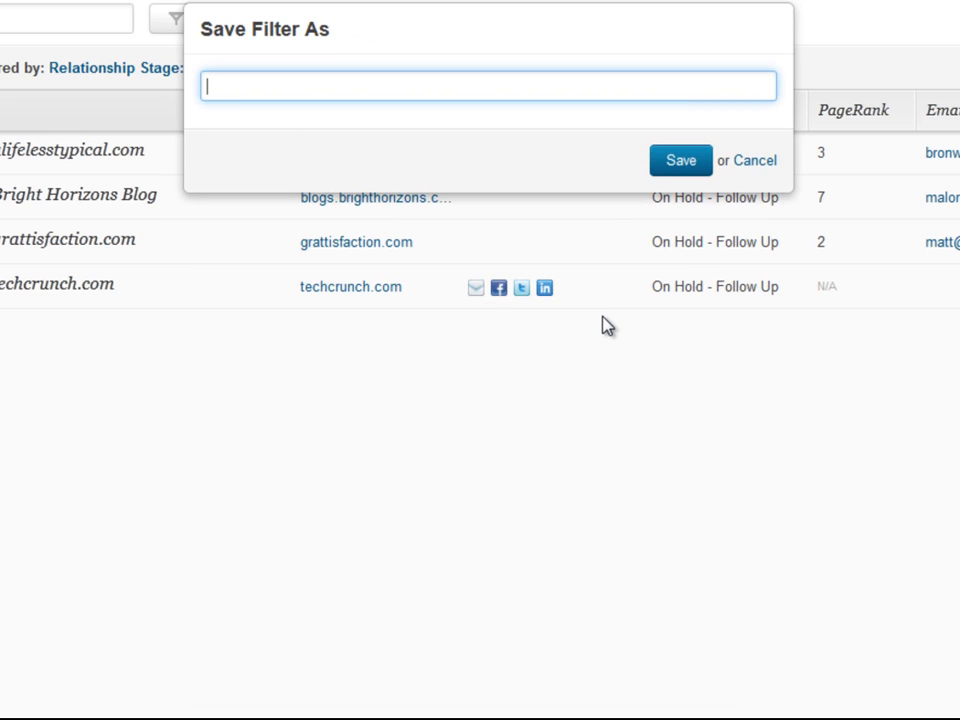
type("On hold - not contacted this month")
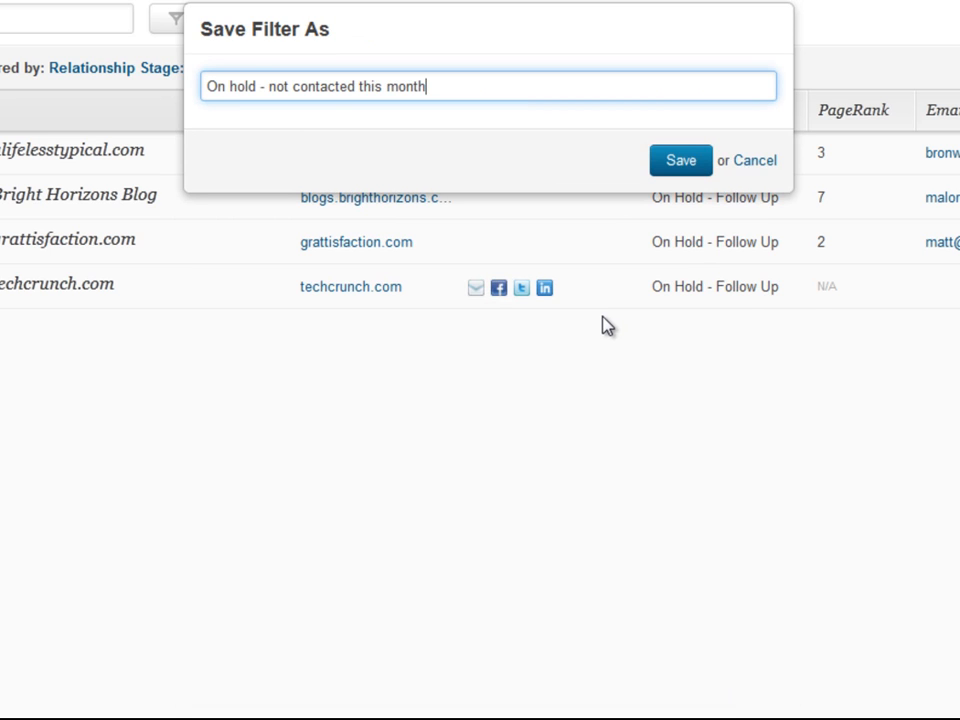
left_click(680, 160)
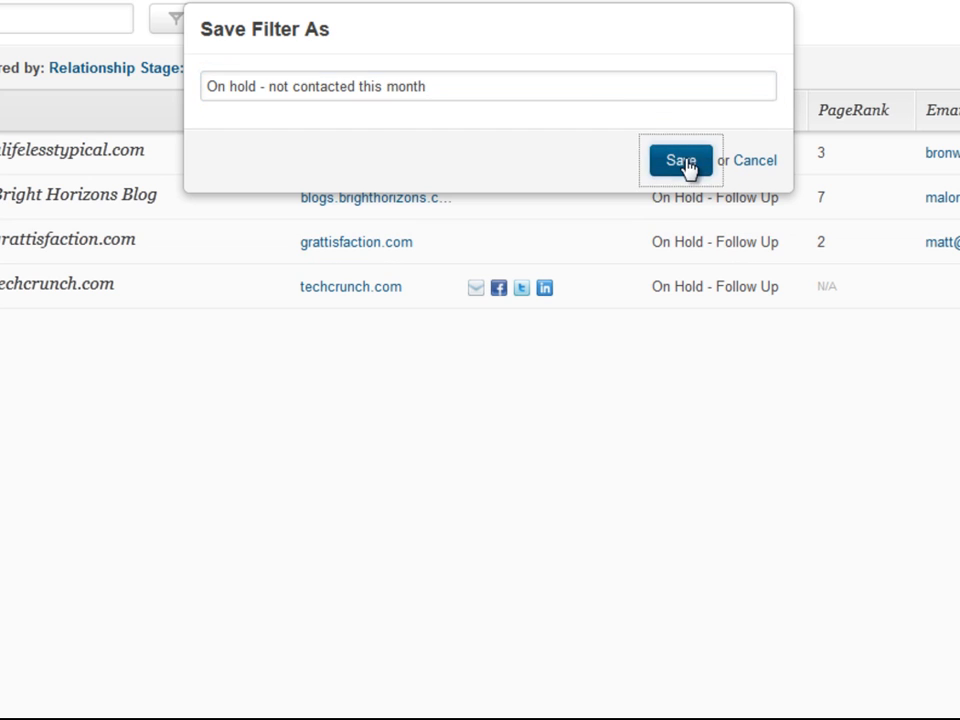
left_click(681, 160)
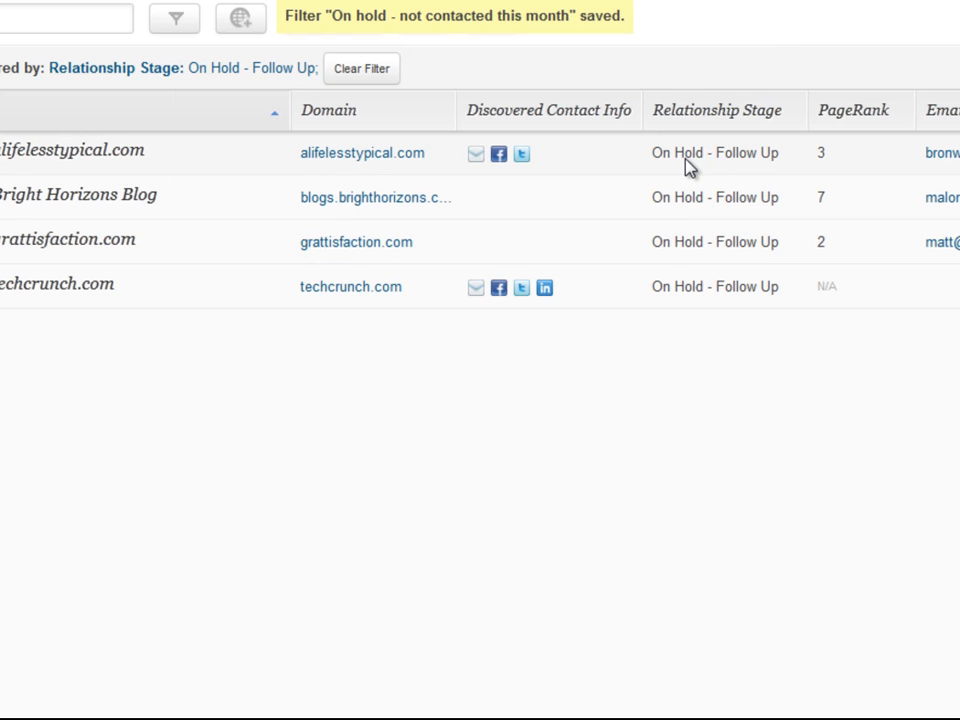
left_click(173, 18)
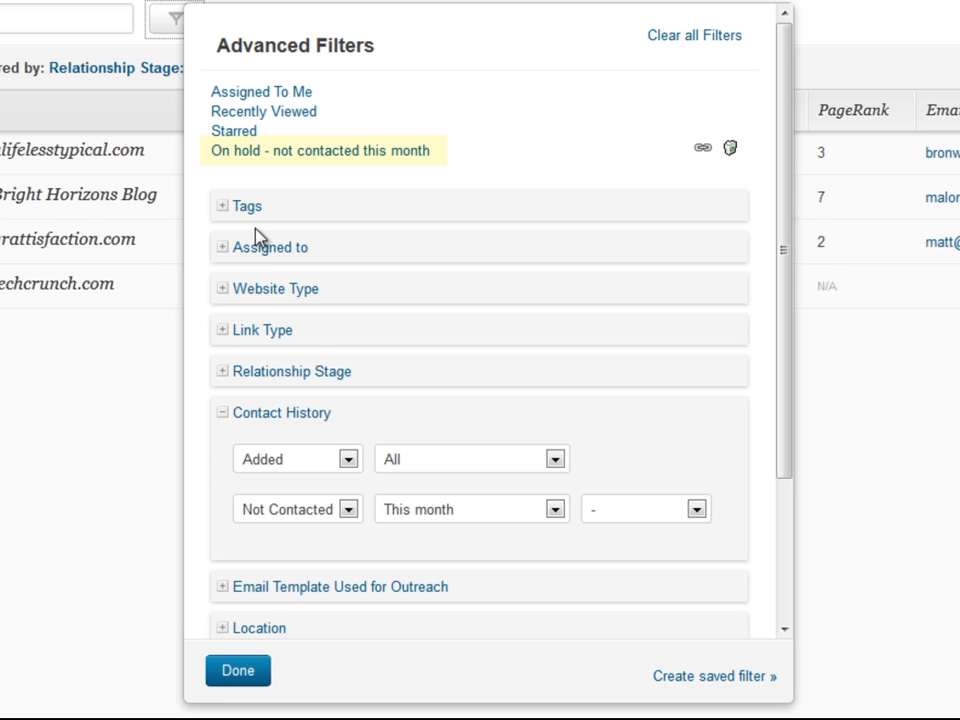
mouse_move(390, 185)
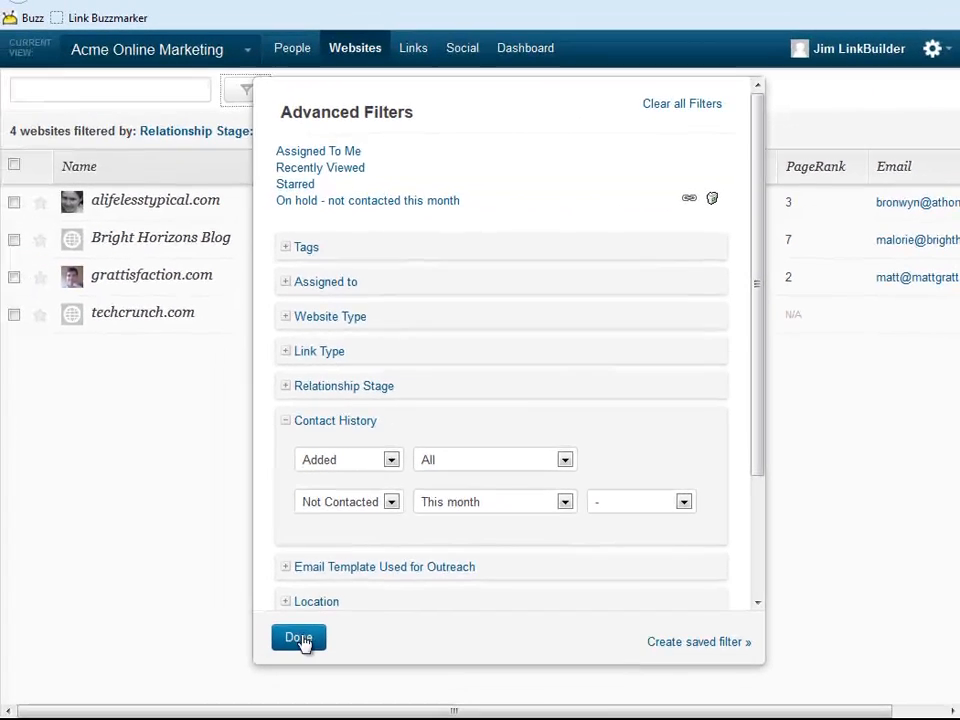
Close Advanced Filters and open the grattisfaction.com record from the filtered list.
left_click(298, 638)
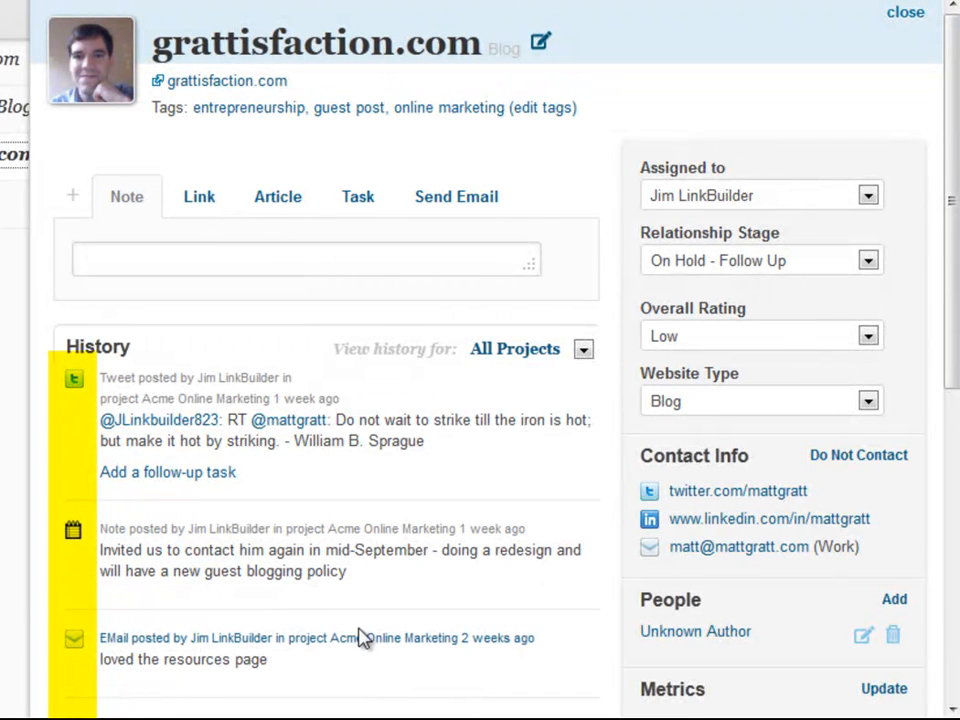
left_click(183, 638)
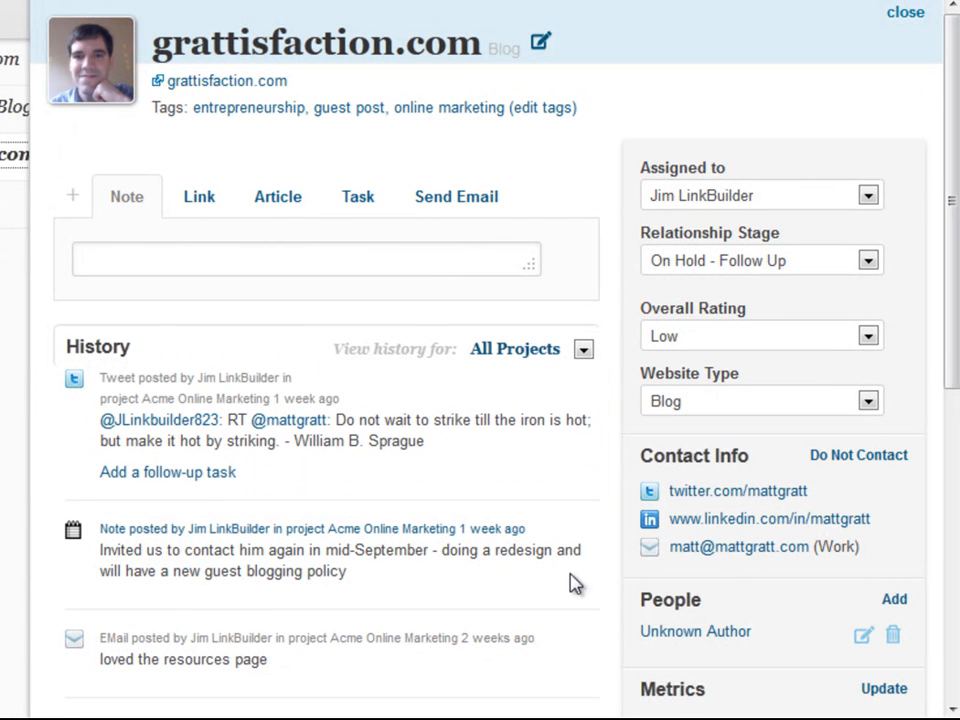
mouse_move(615, 605)
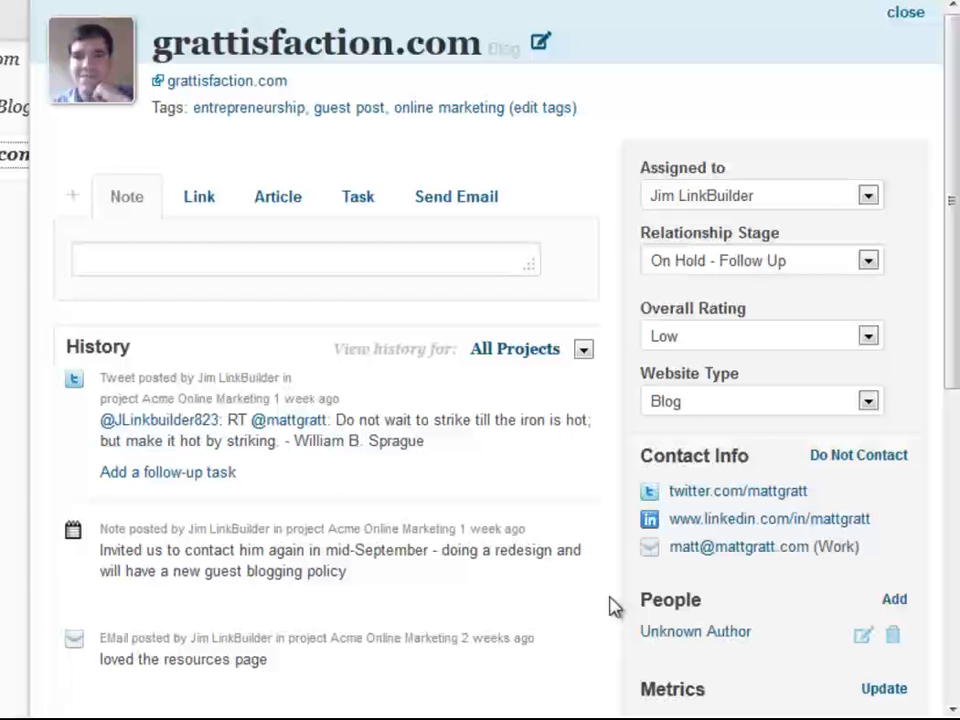